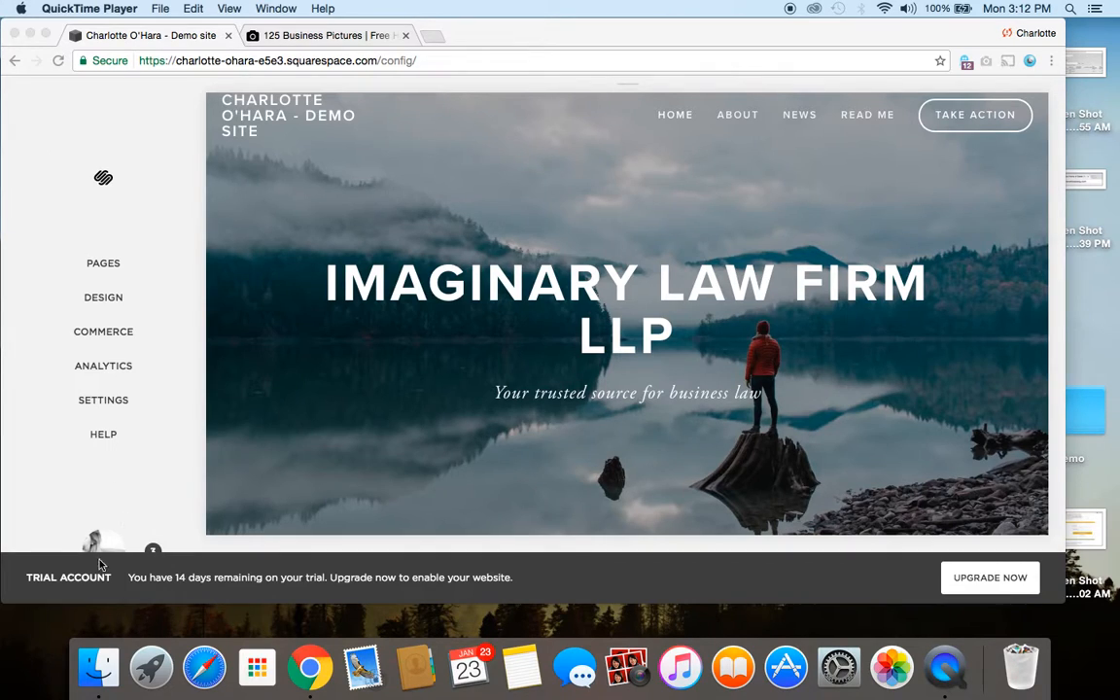
pyautogui.moveTo(529, 614)
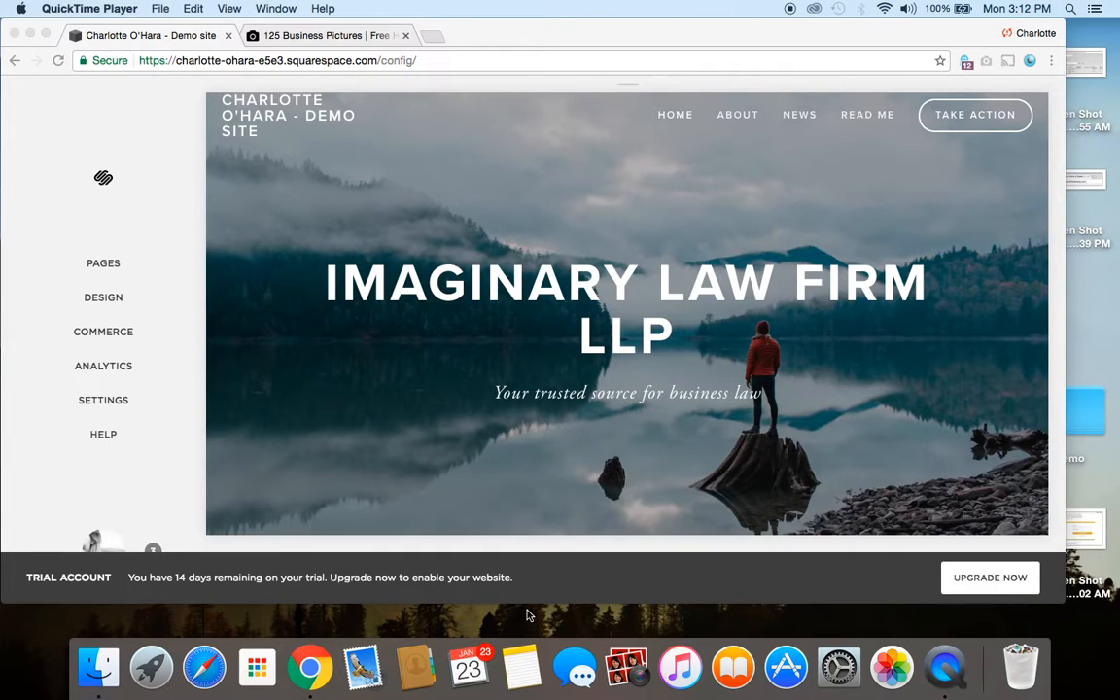
pyautogui.moveTo(622, 607)
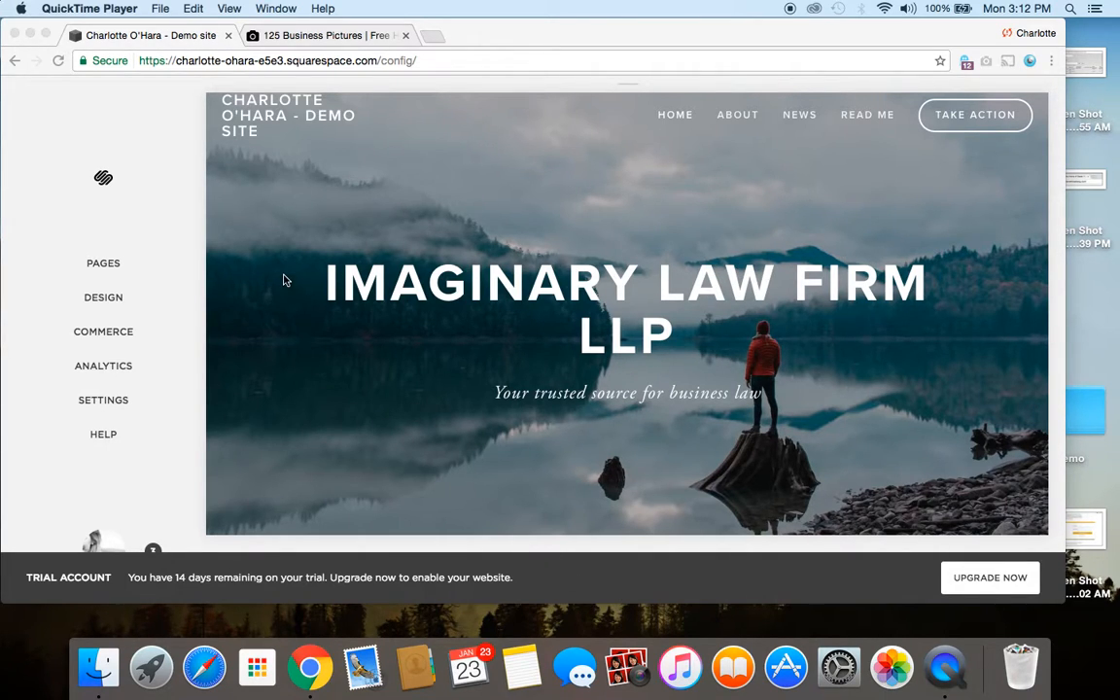
# - Open the Pages panel listing Home, About, News, Read Me and Take Action
pyautogui.scroll(-3)
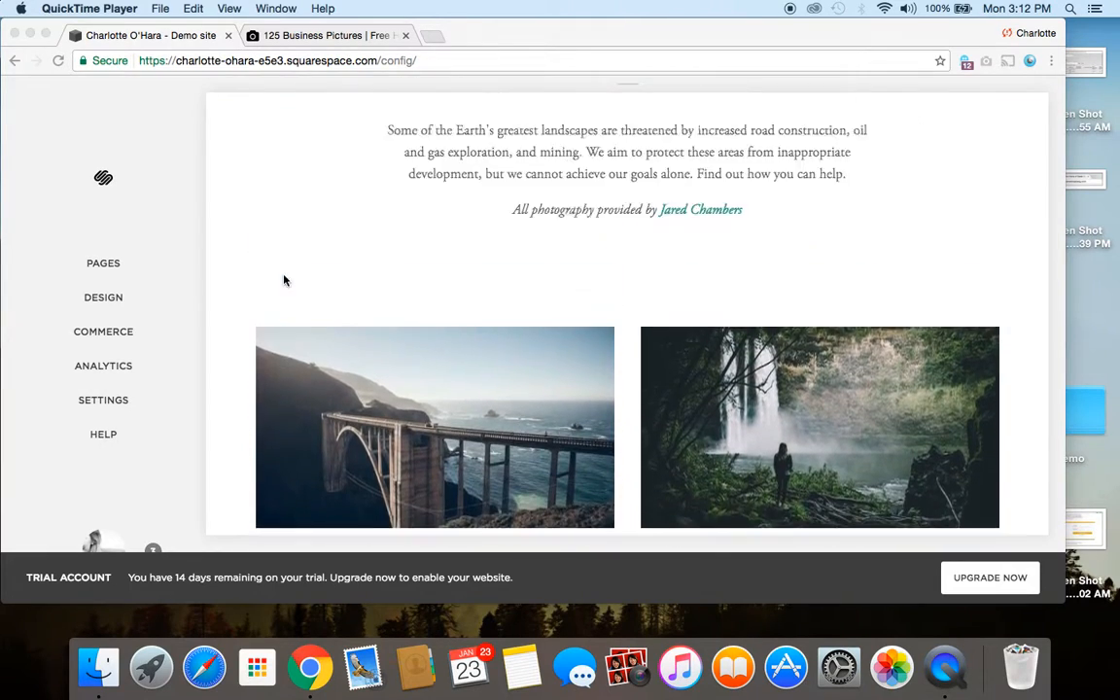
pyautogui.scroll(3)
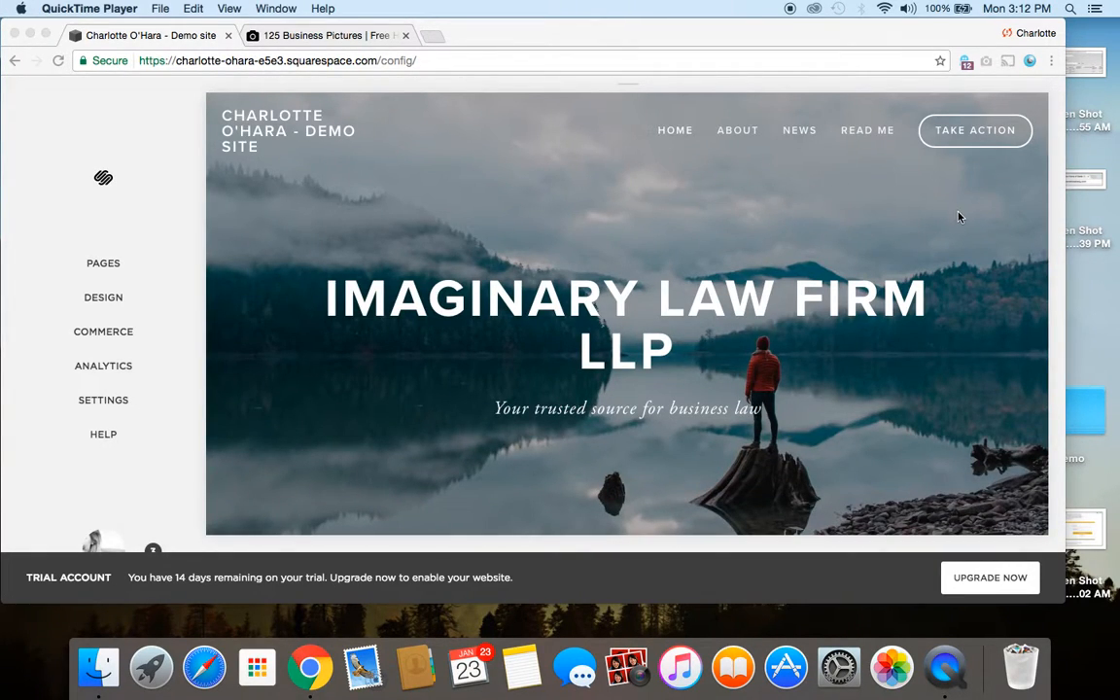
pyautogui.moveTo(407, 472)
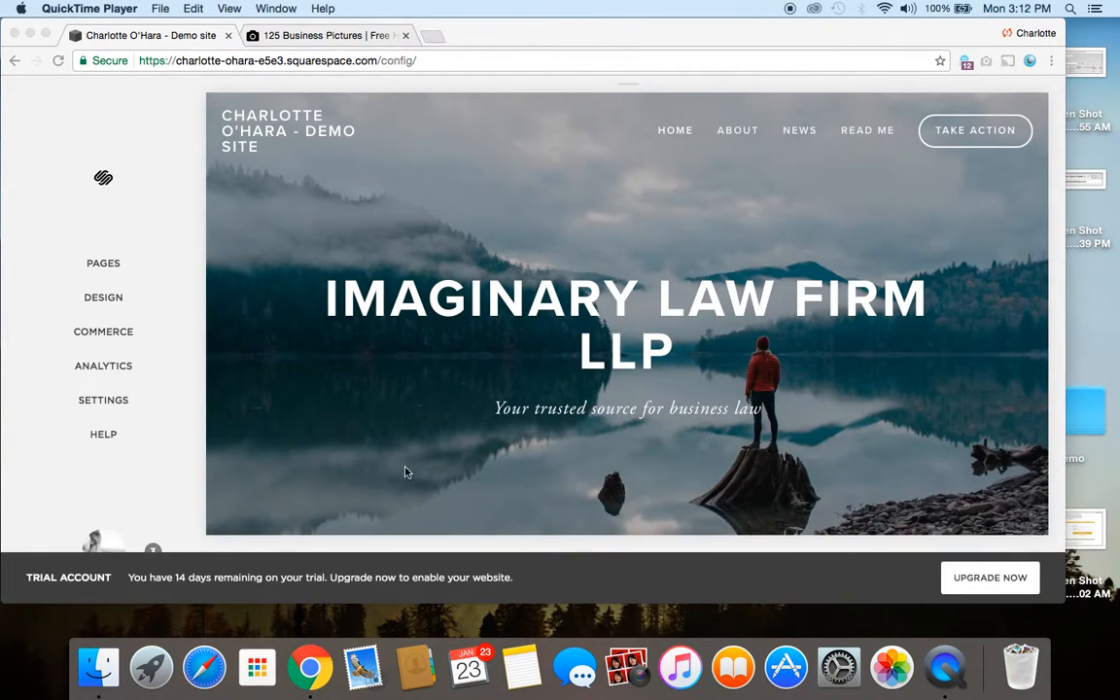
pyautogui.moveTo(832, 435)
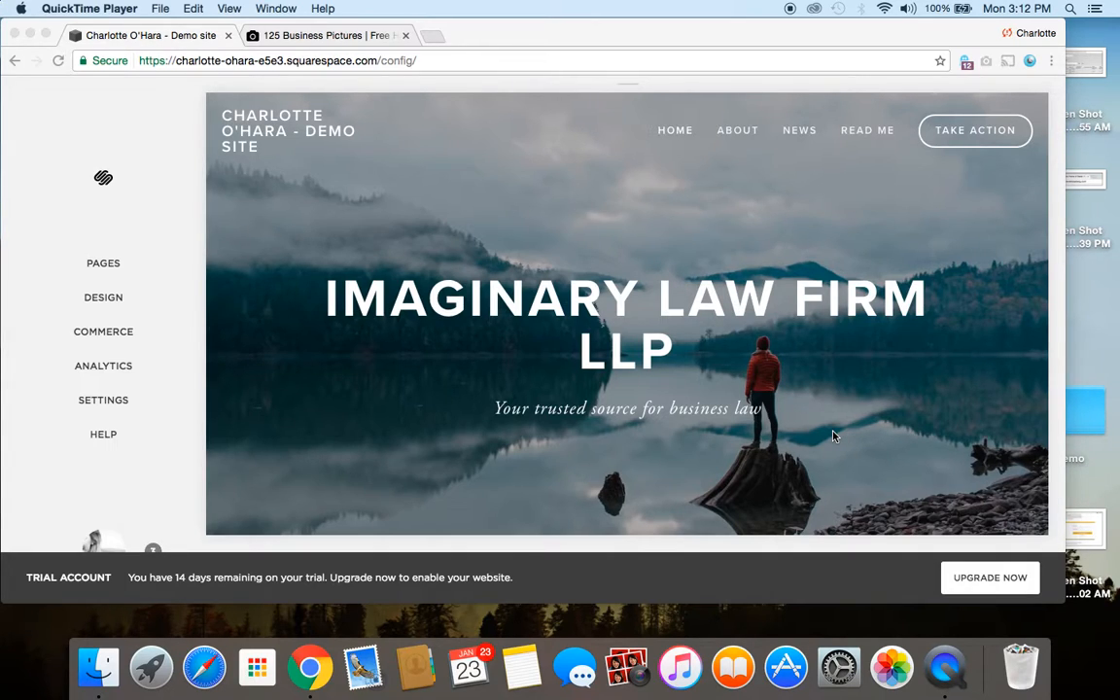
pyautogui.moveTo(353, 423)
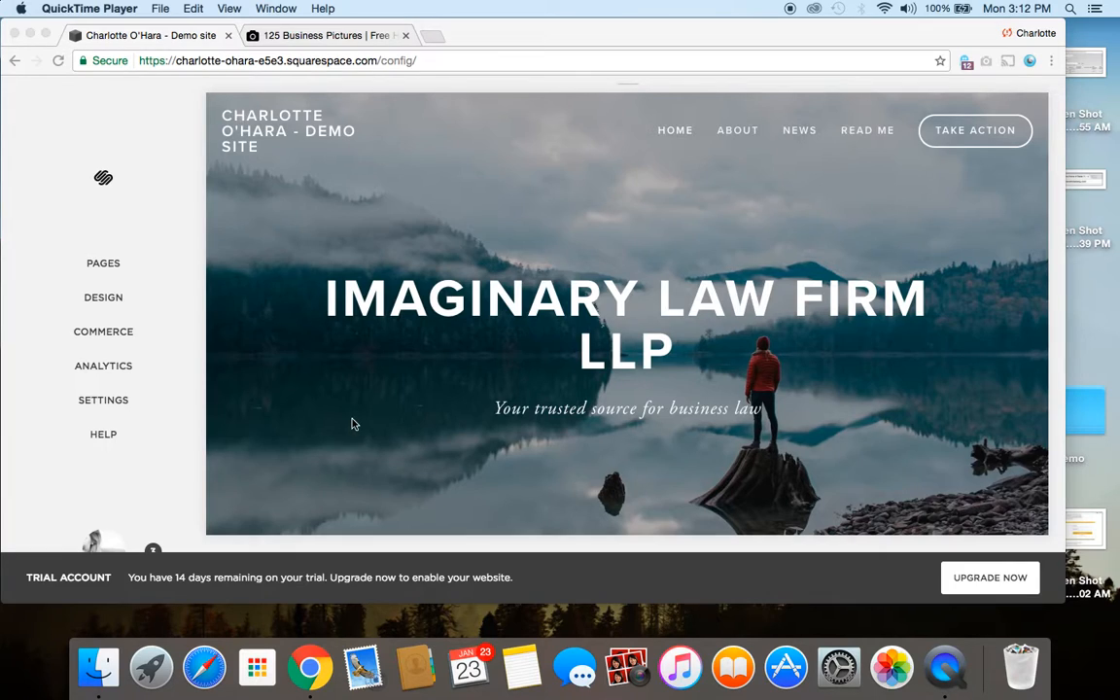
pyautogui.moveTo(125, 221)
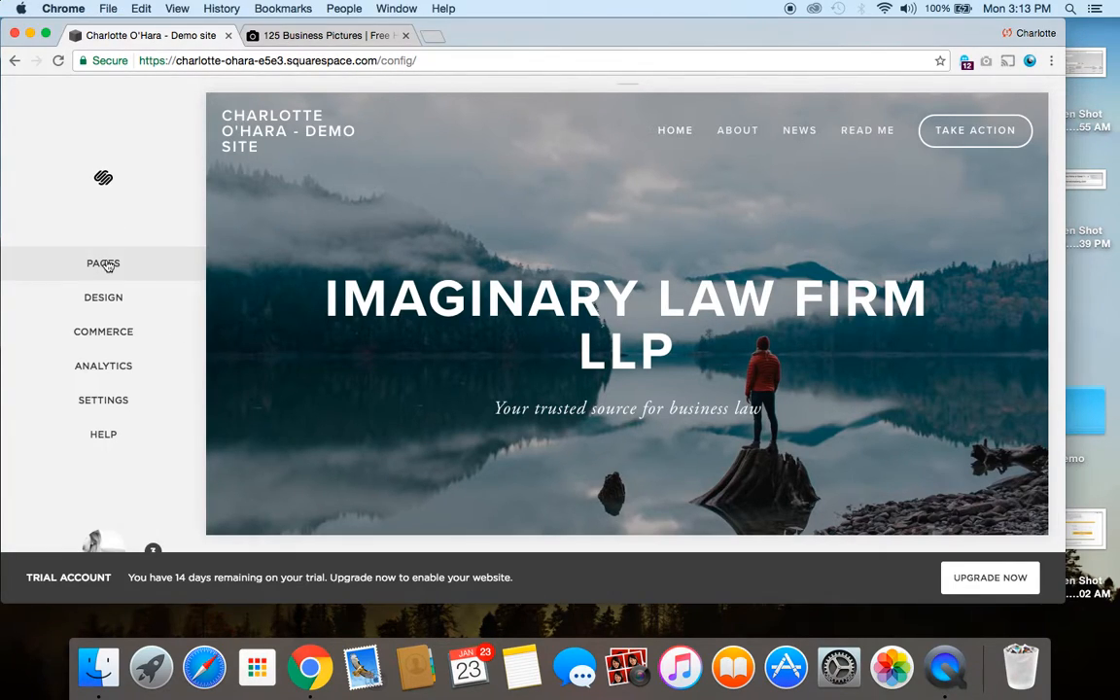
pyautogui.click(103, 264)
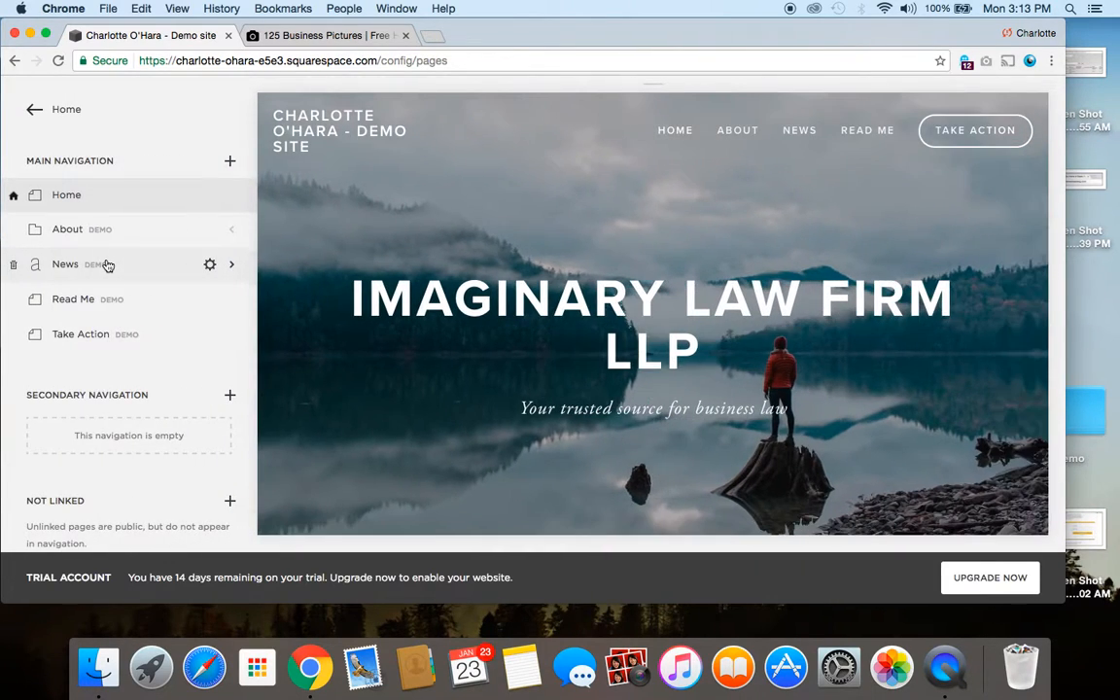
pyautogui.moveTo(97, 194)
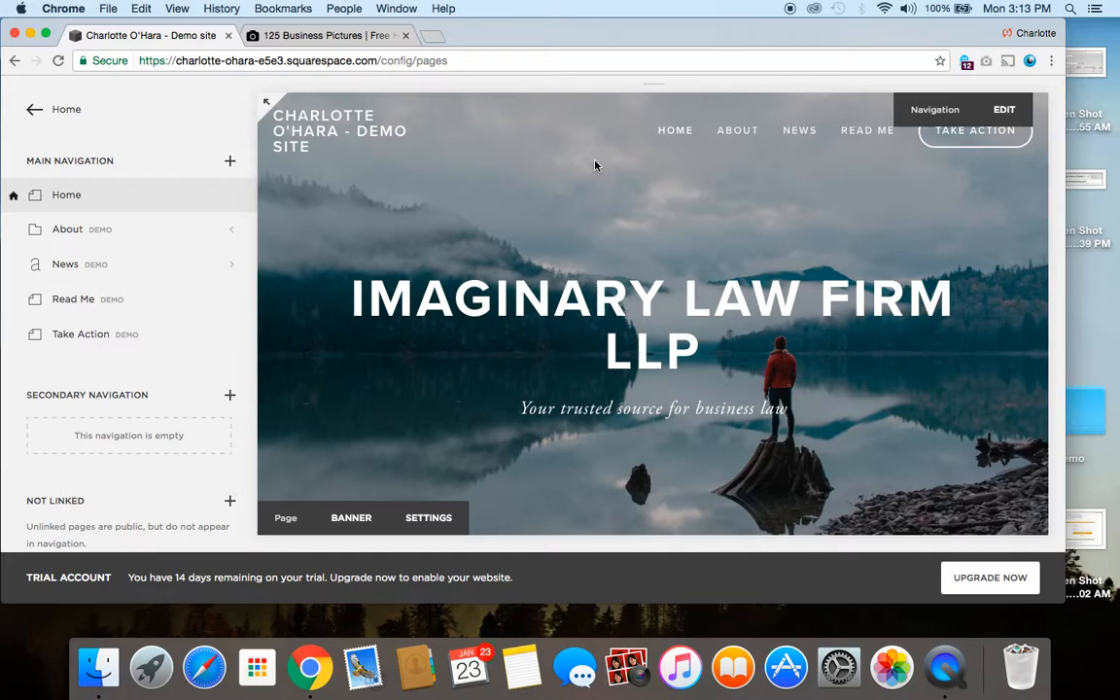
pyautogui.moveTo(489, 203)
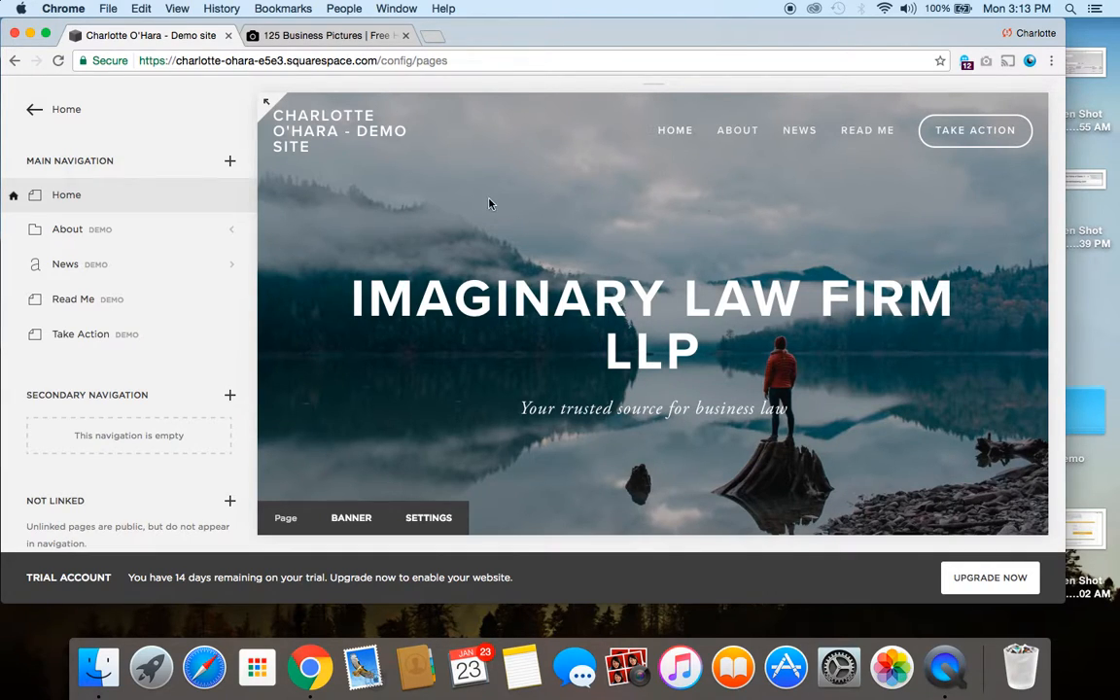
pyautogui.moveTo(299, 367)
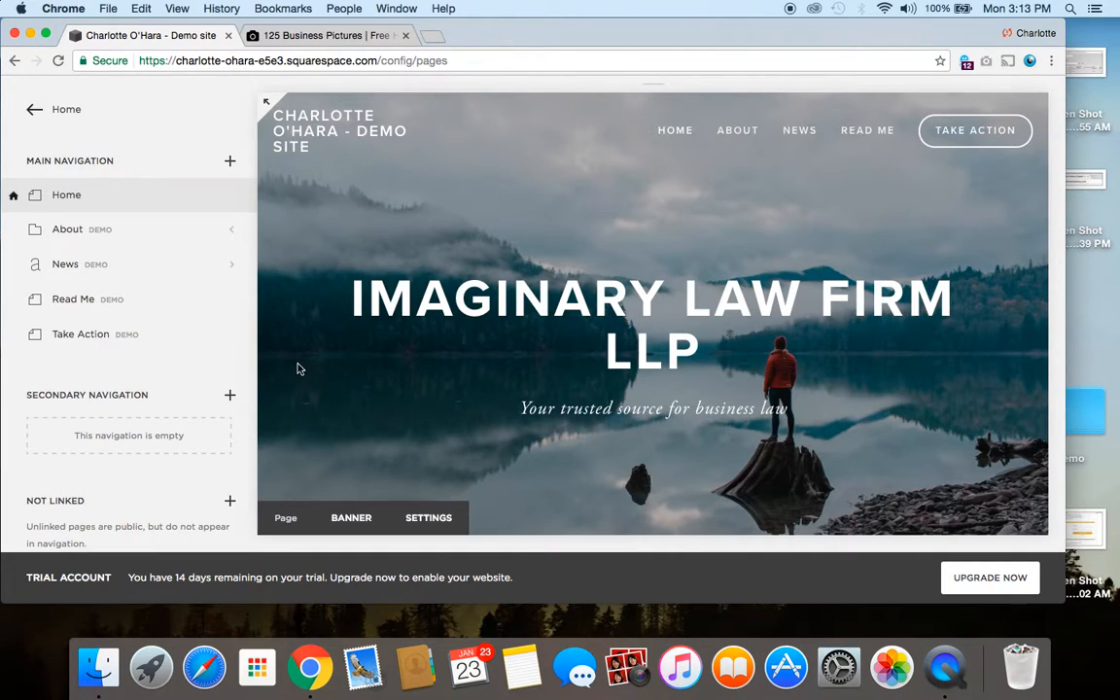
pyautogui.moveTo(215, 198)
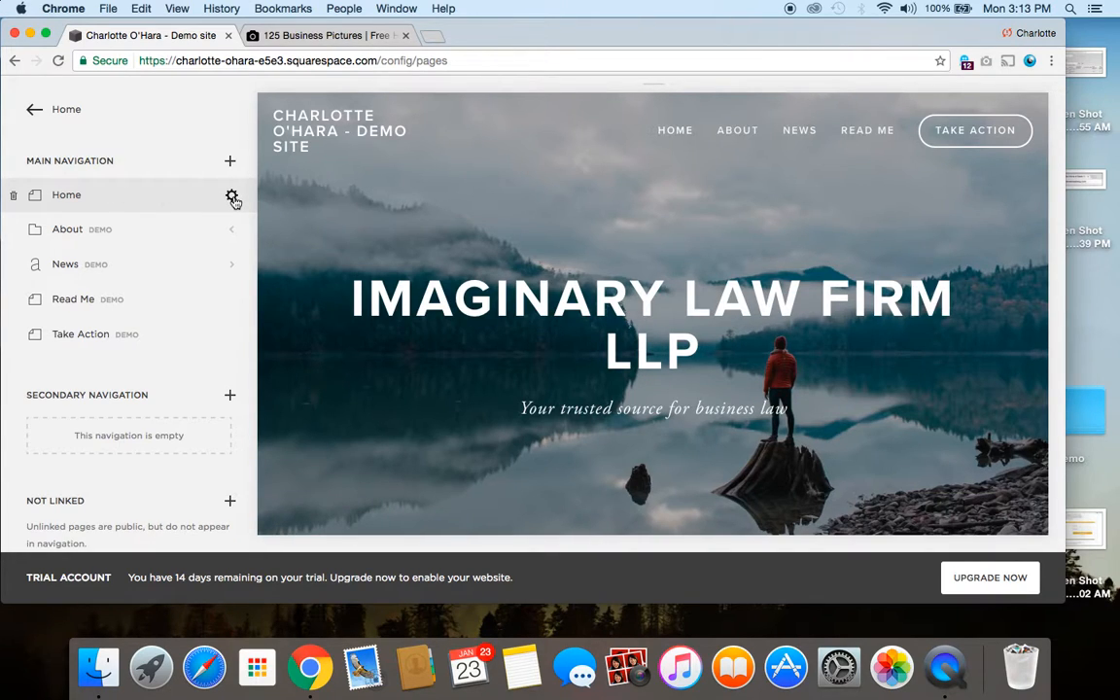
# - Remove the misty lake banner photo from the Home page's Media settings
pyautogui.click(232, 195)
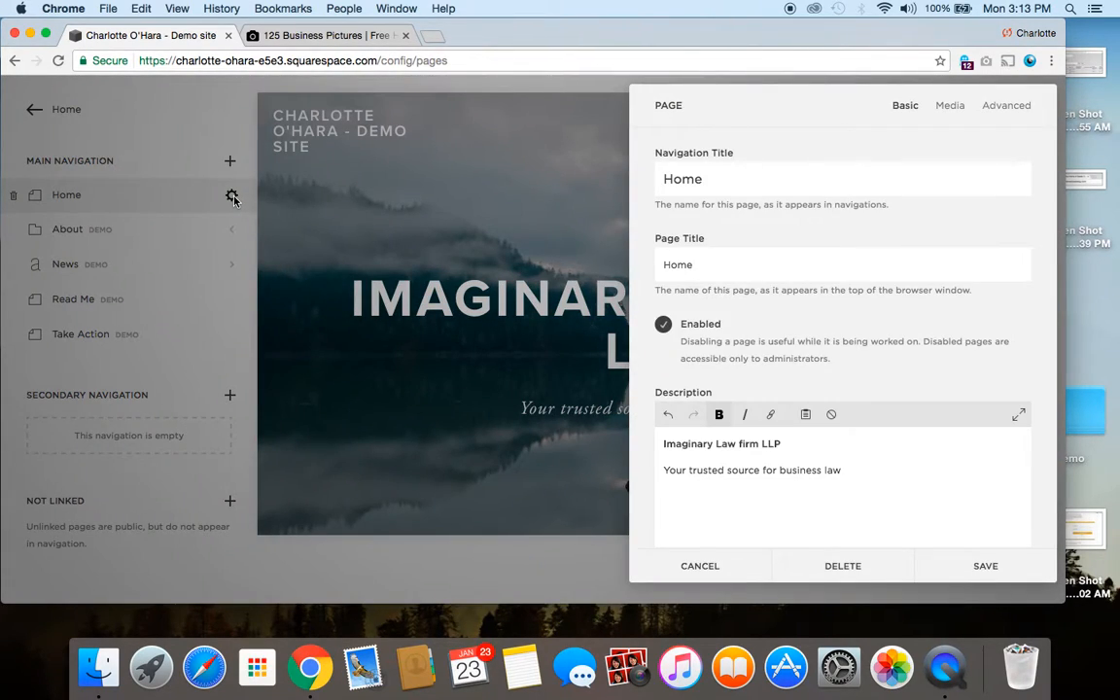
pyautogui.moveTo(928, 131)
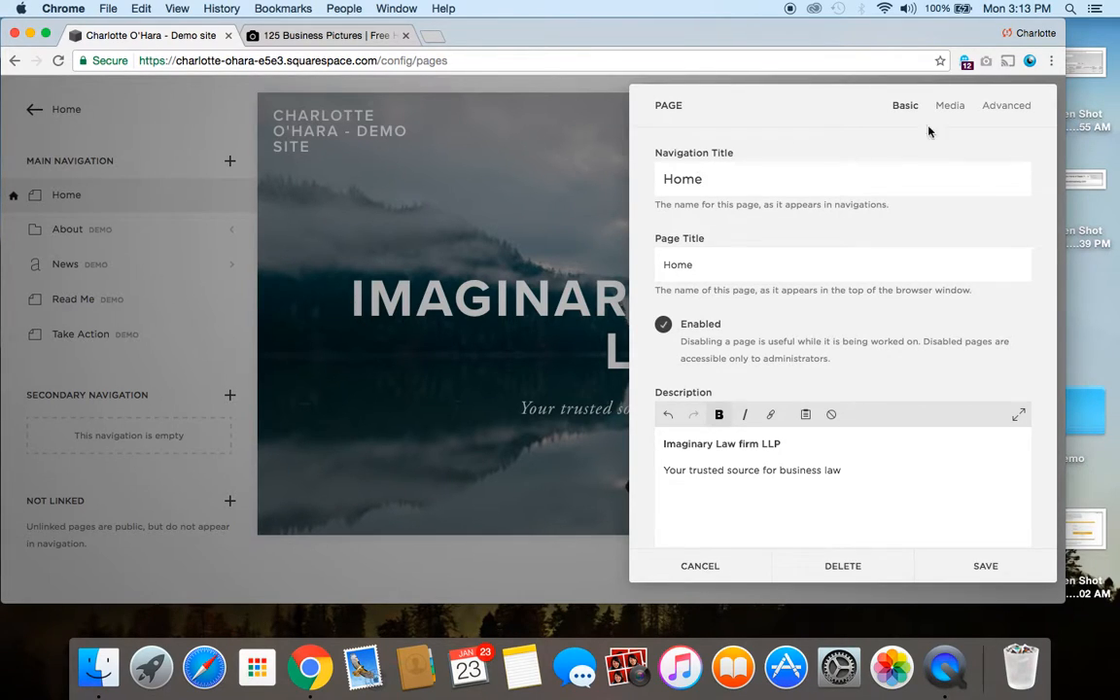
pyautogui.moveTo(949, 105)
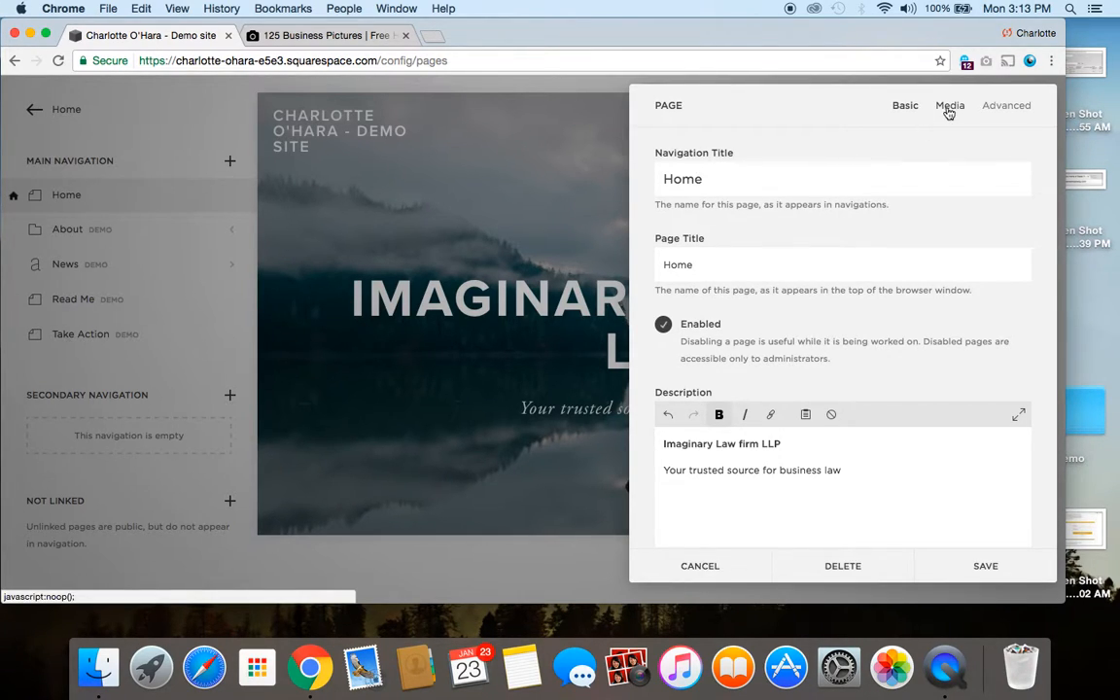
pyautogui.click(948, 105)
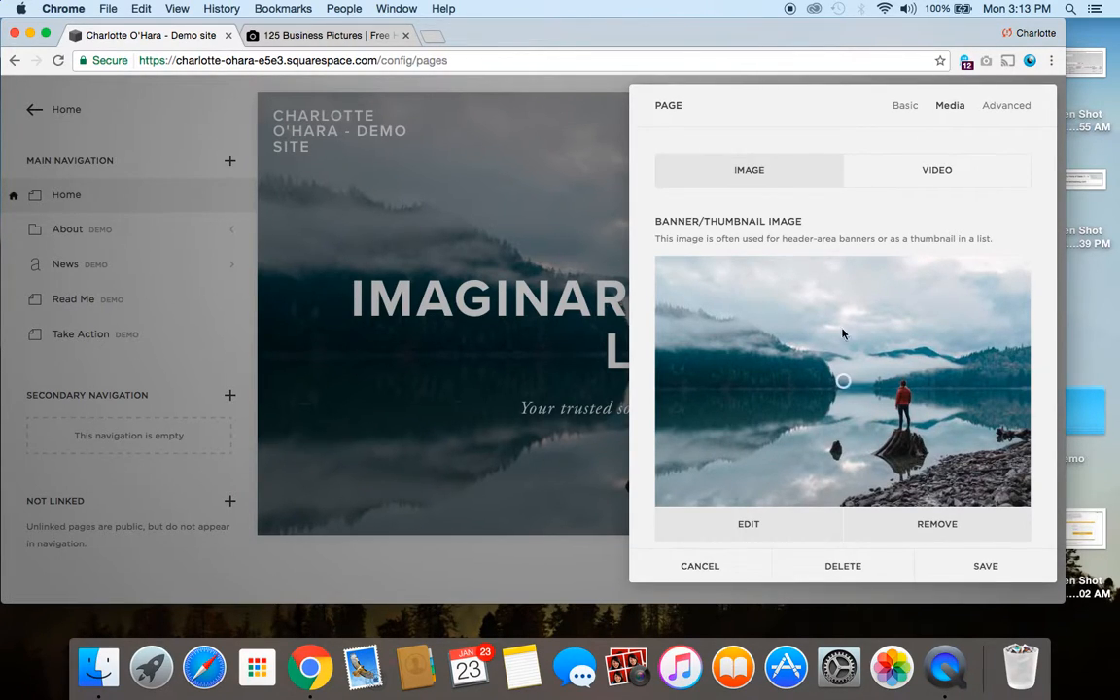
pyautogui.scroll(3)
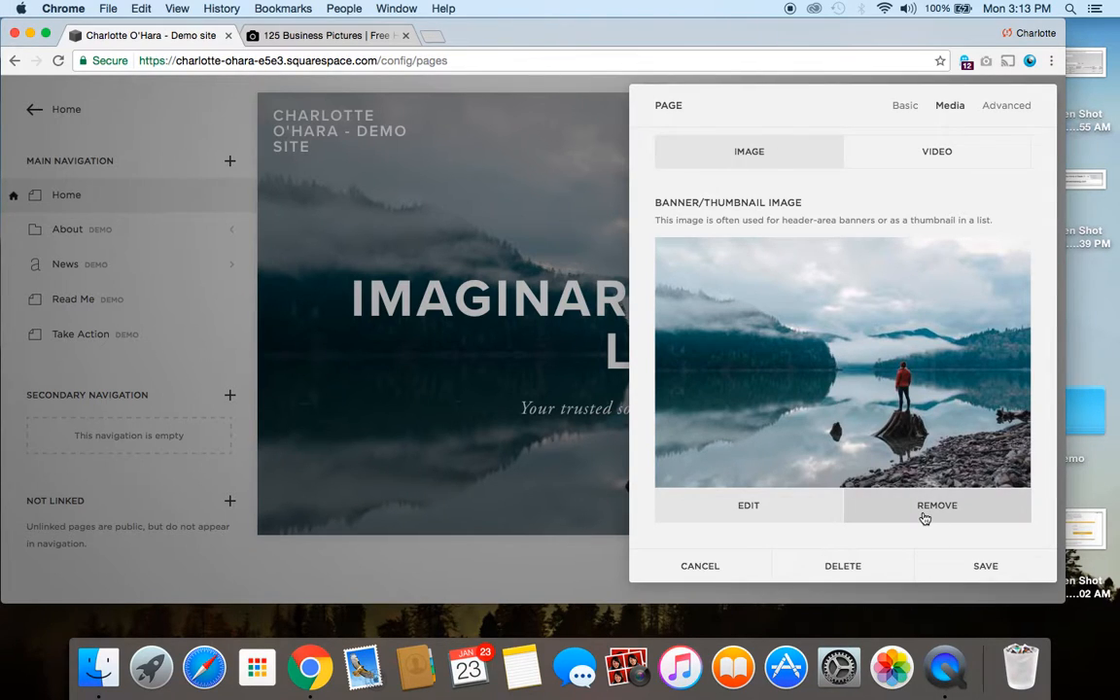
pyautogui.click(936, 504)
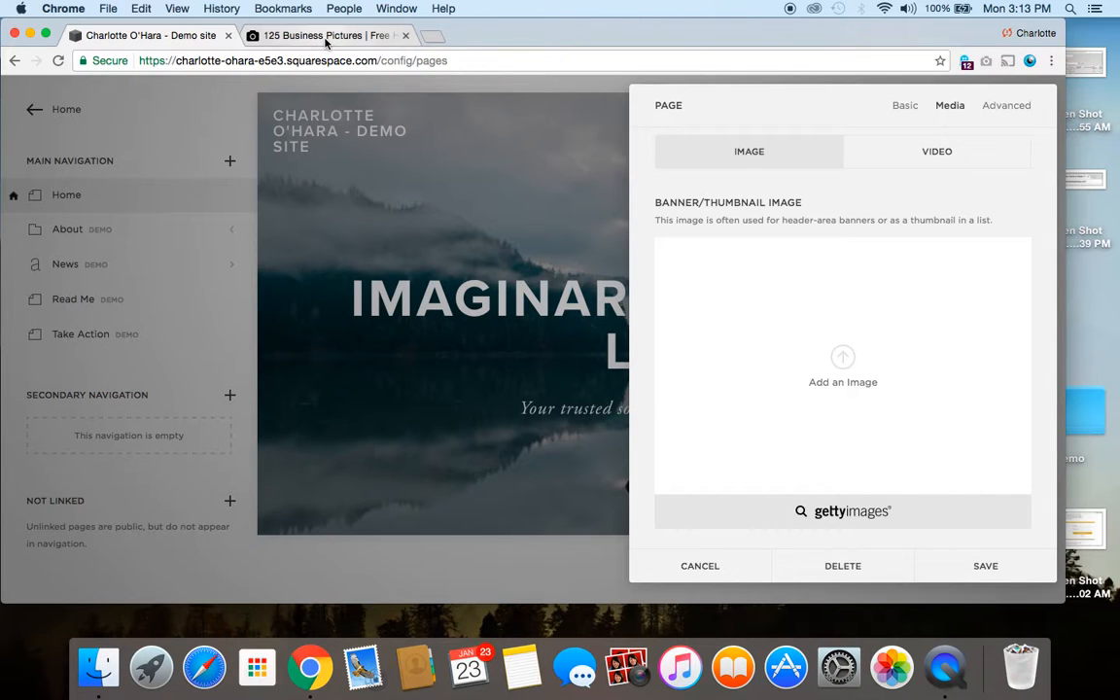
# - Browse Unsplash business photos, then return to the Home page banner settings tab
pyautogui.click(326, 36)
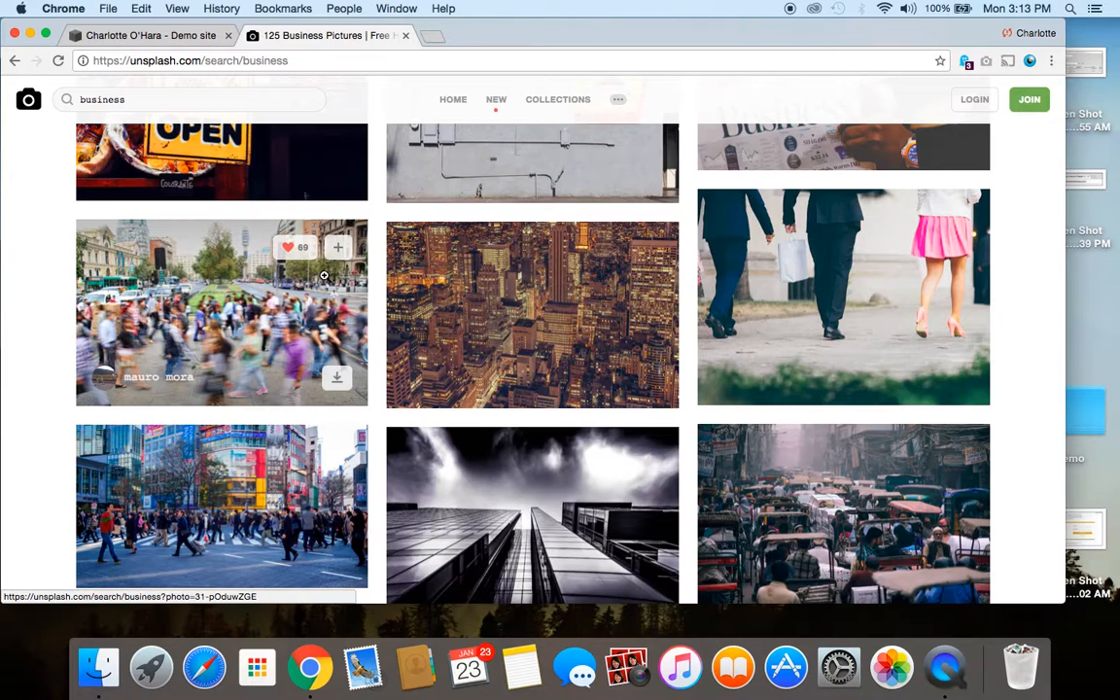
pyautogui.moveTo(136, 27)
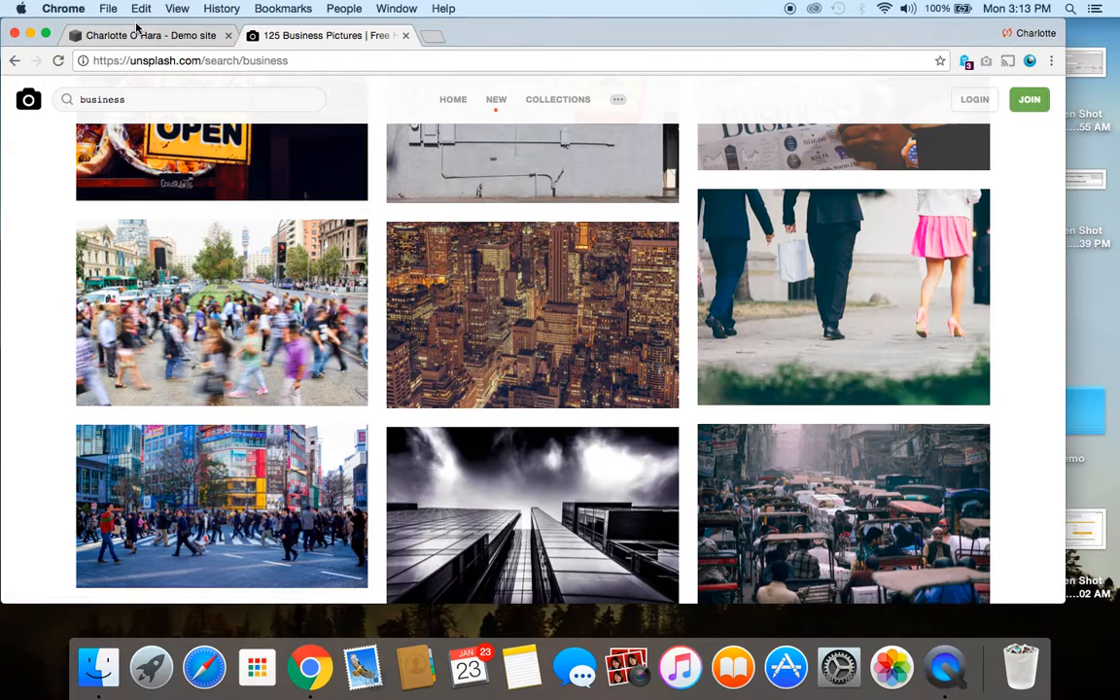
pyautogui.click(151, 35)
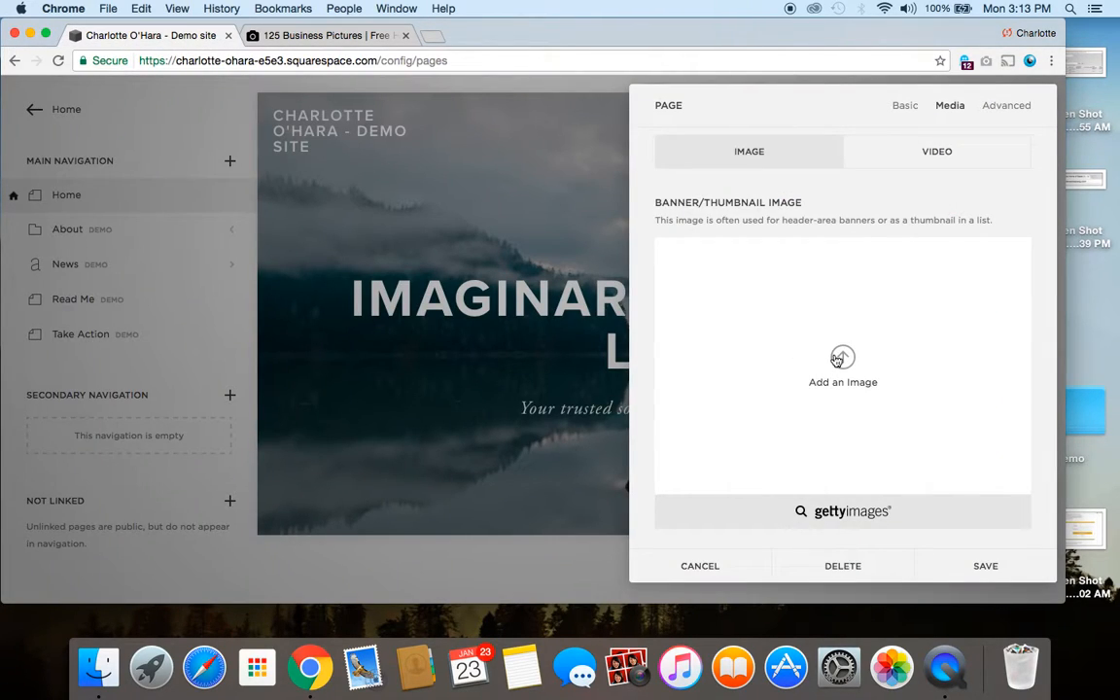
# - Upload the downloaded city-at-night skyline photo into the Home page banner slot
pyautogui.click(842, 370)
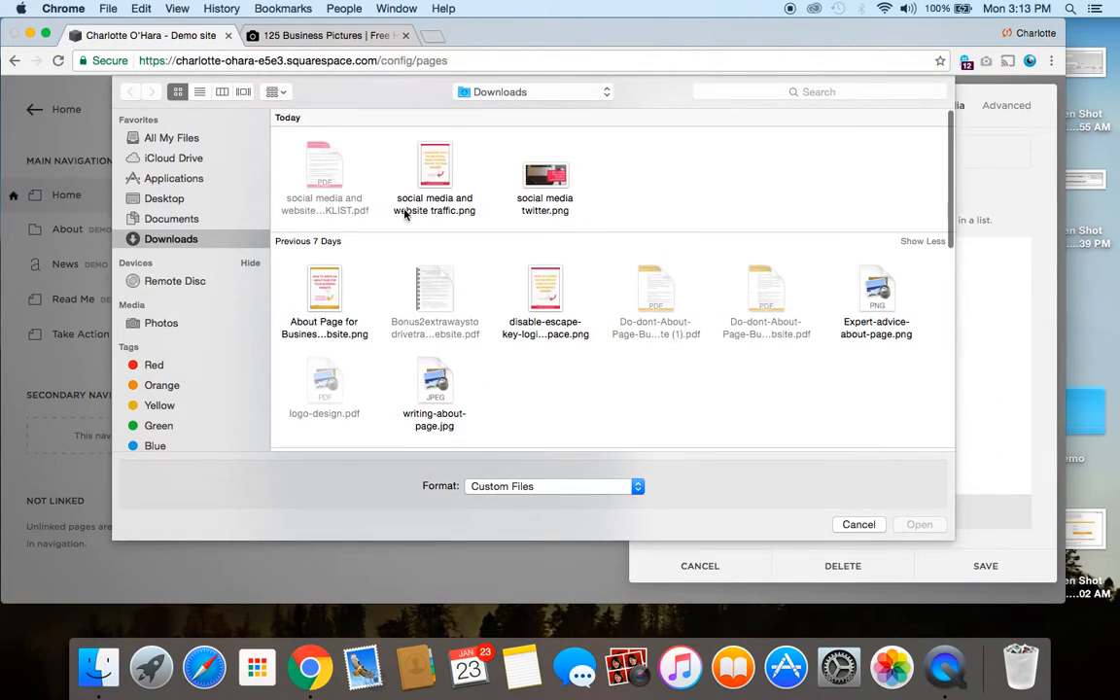
pyautogui.click(858, 524)
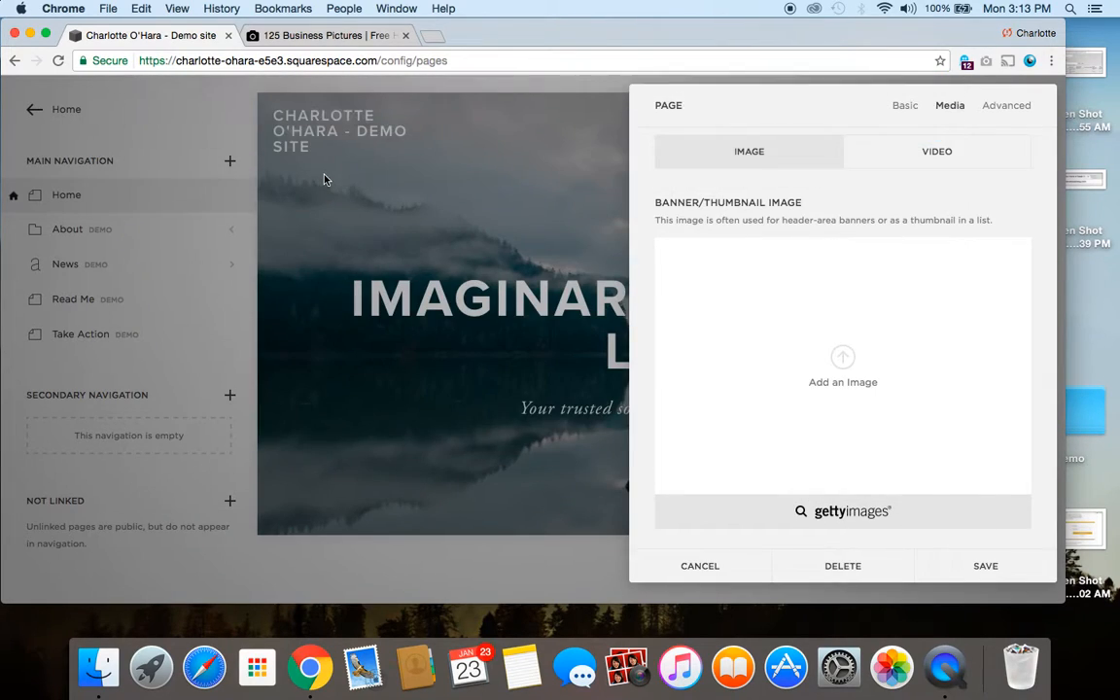
pyautogui.click(843, 381)
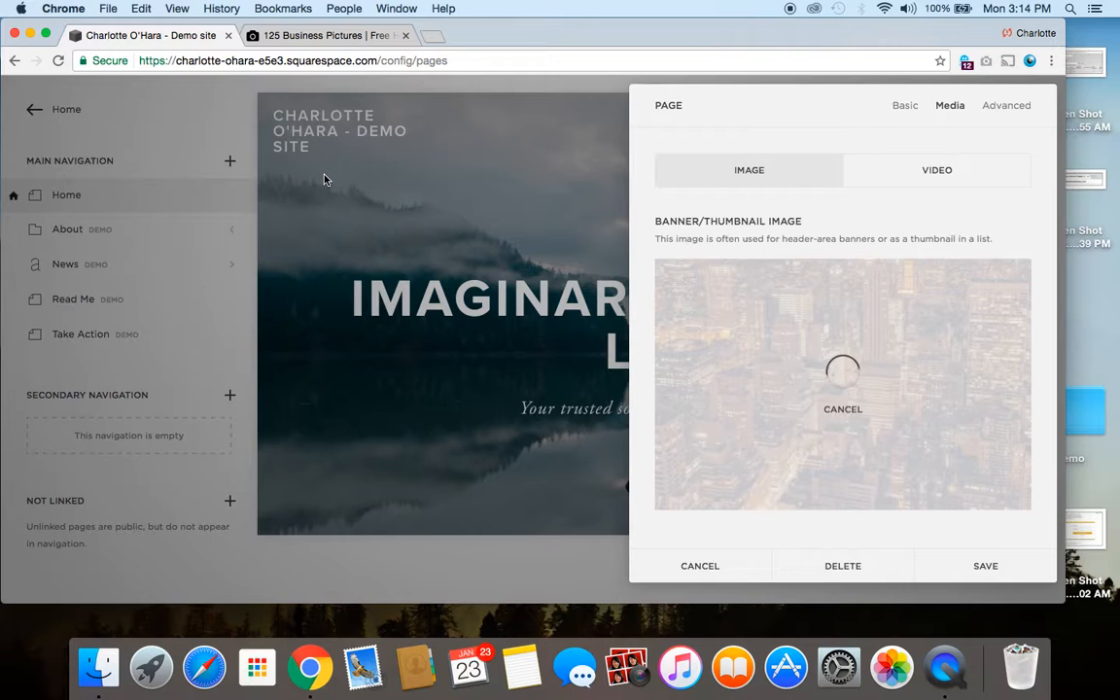
pyautogui.click(842, 408)
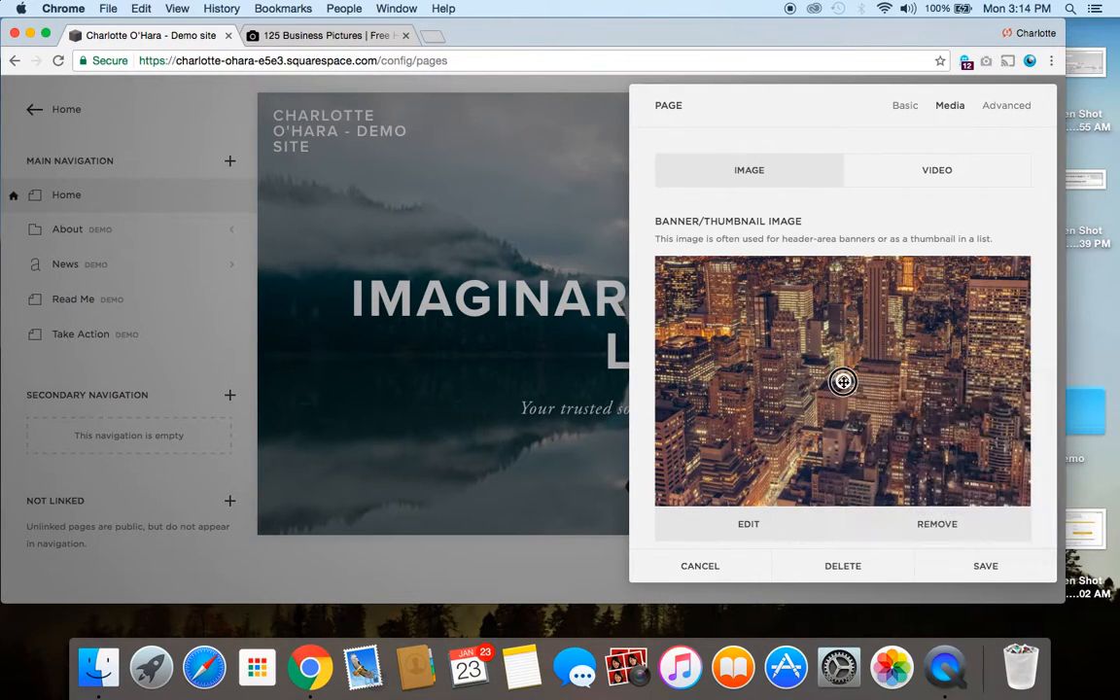
pyautogui.moveTo(910, 341)
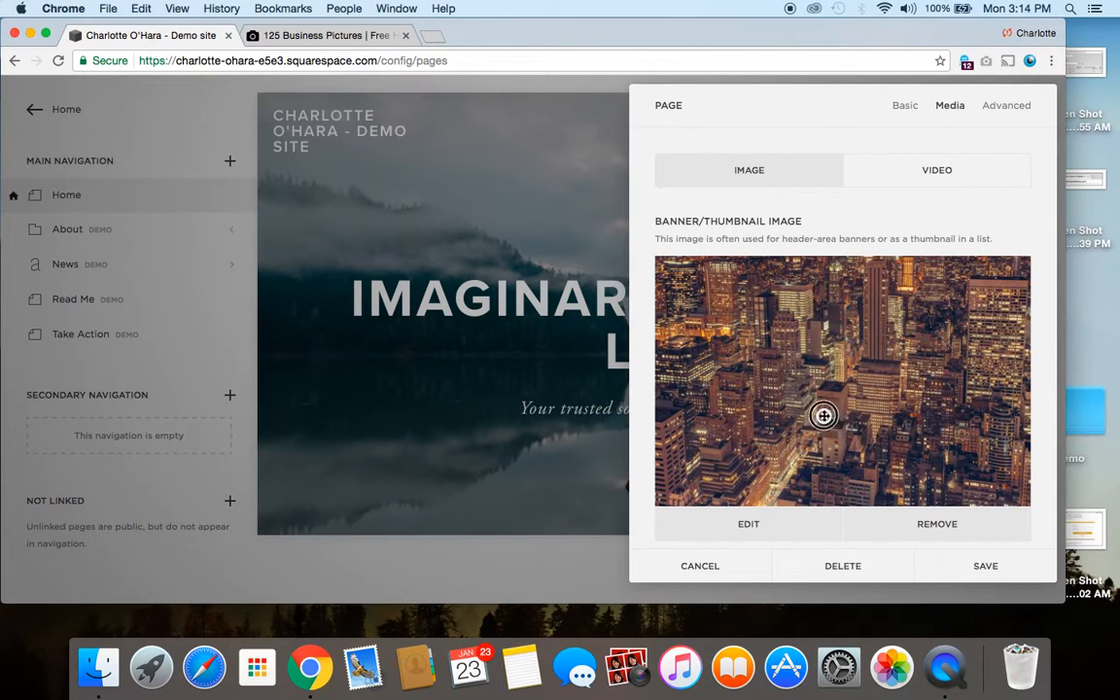
pyautogui.moveTo(844, 383)
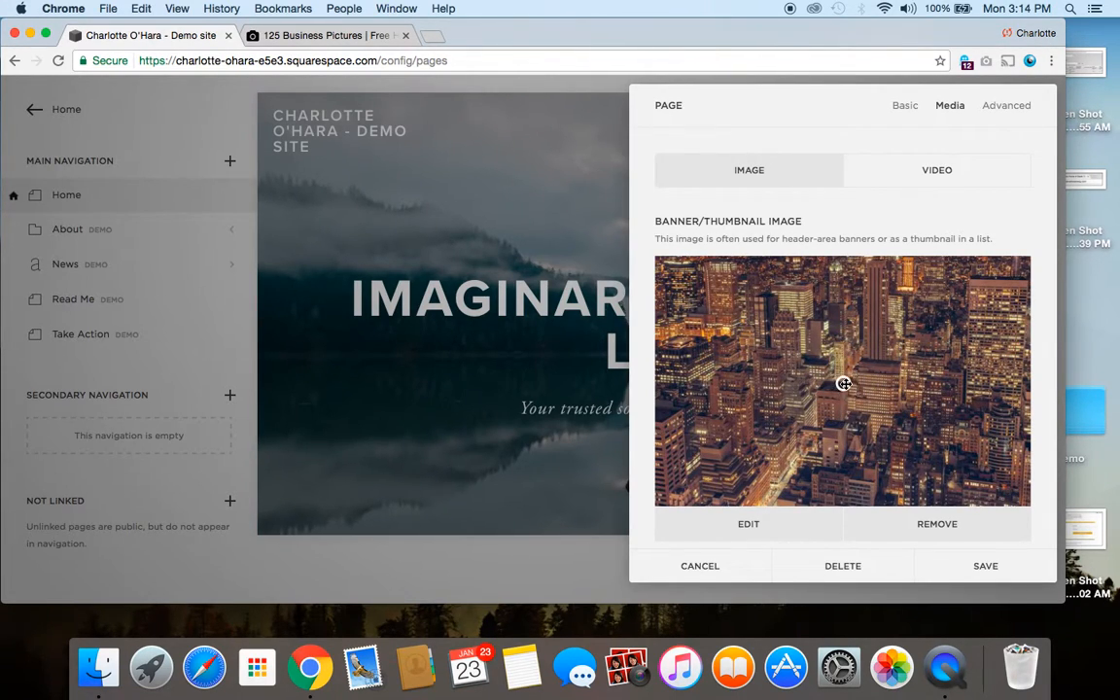
pyautogui.moveTo(708, 309)
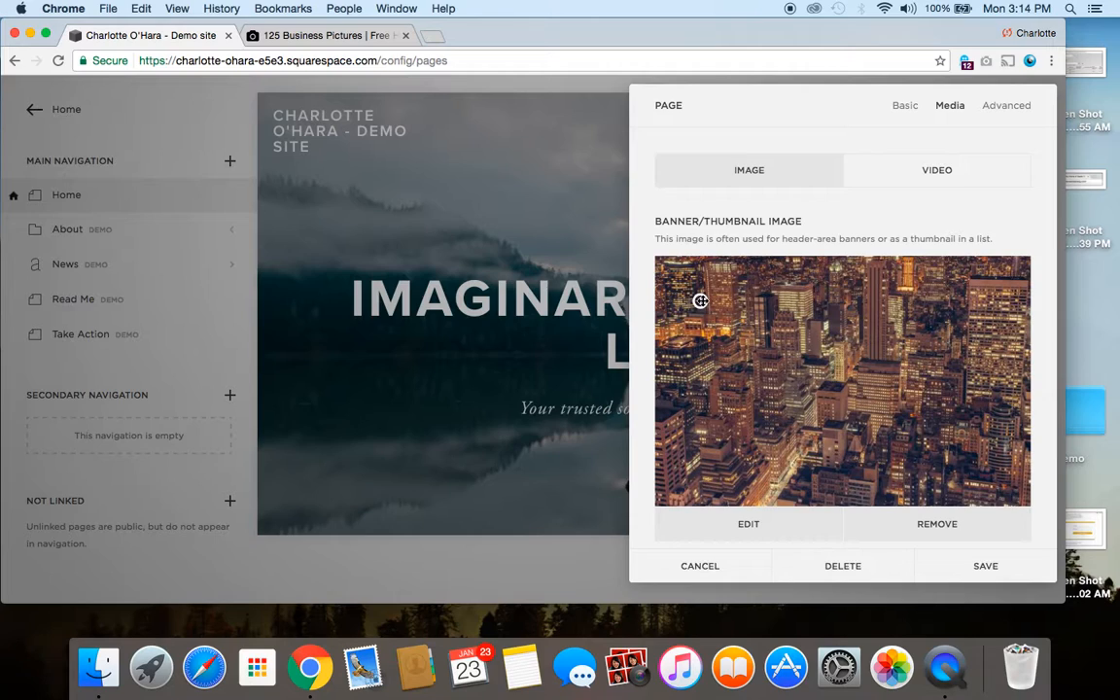
pyautogui.moveTo(573, 336)
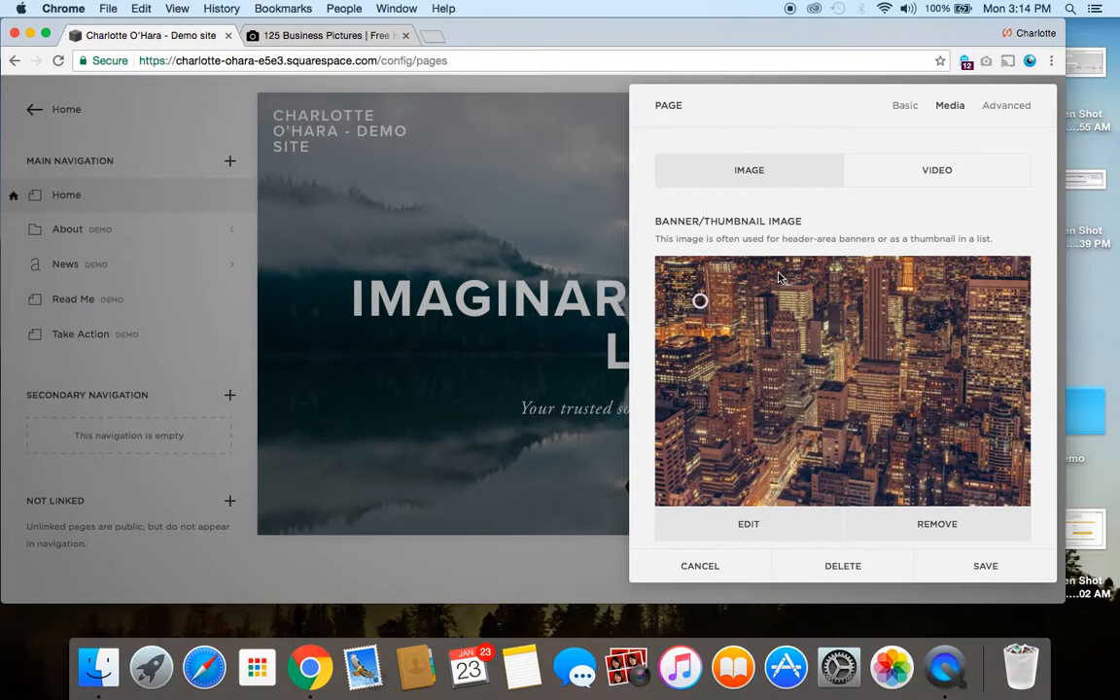
pyautogui.moveTo(756, 292)
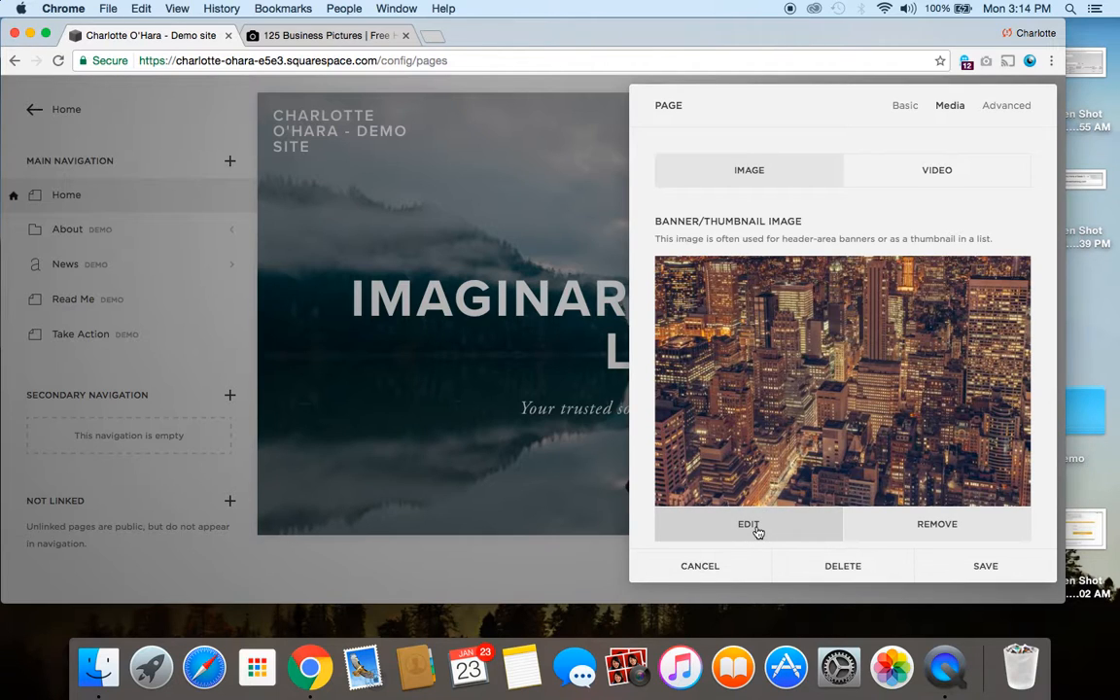
# - Open the skyline banner photo in the Photo Editor and save it unchanged
pyautogui.click(749, 524)
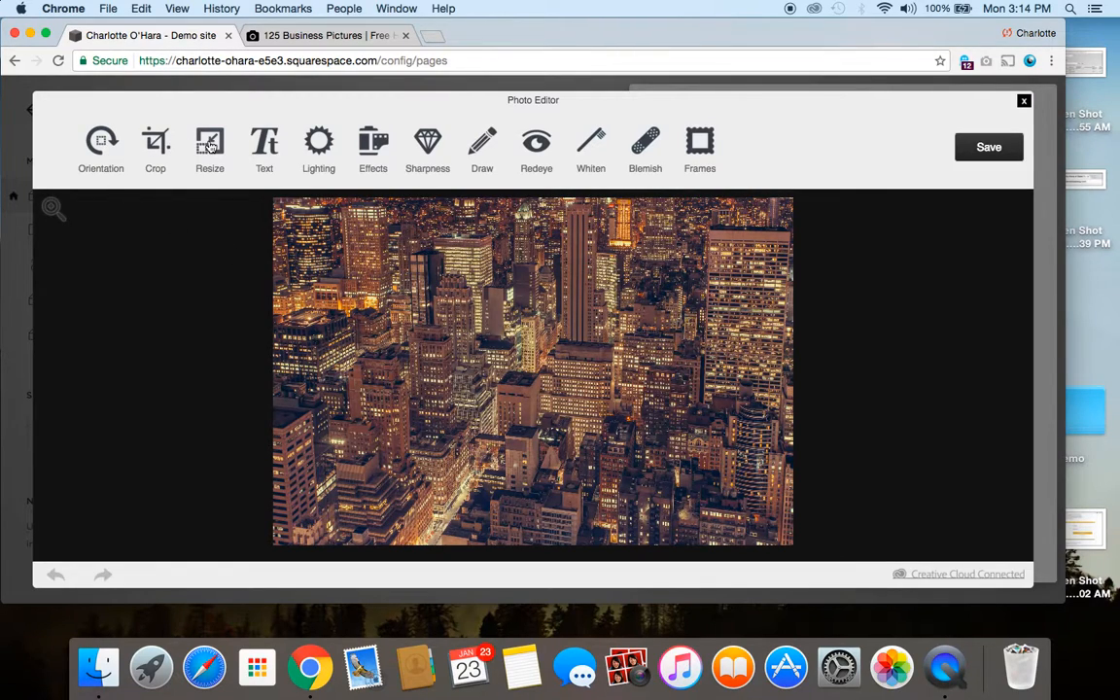
pyautogui.moveTo(637, 423)
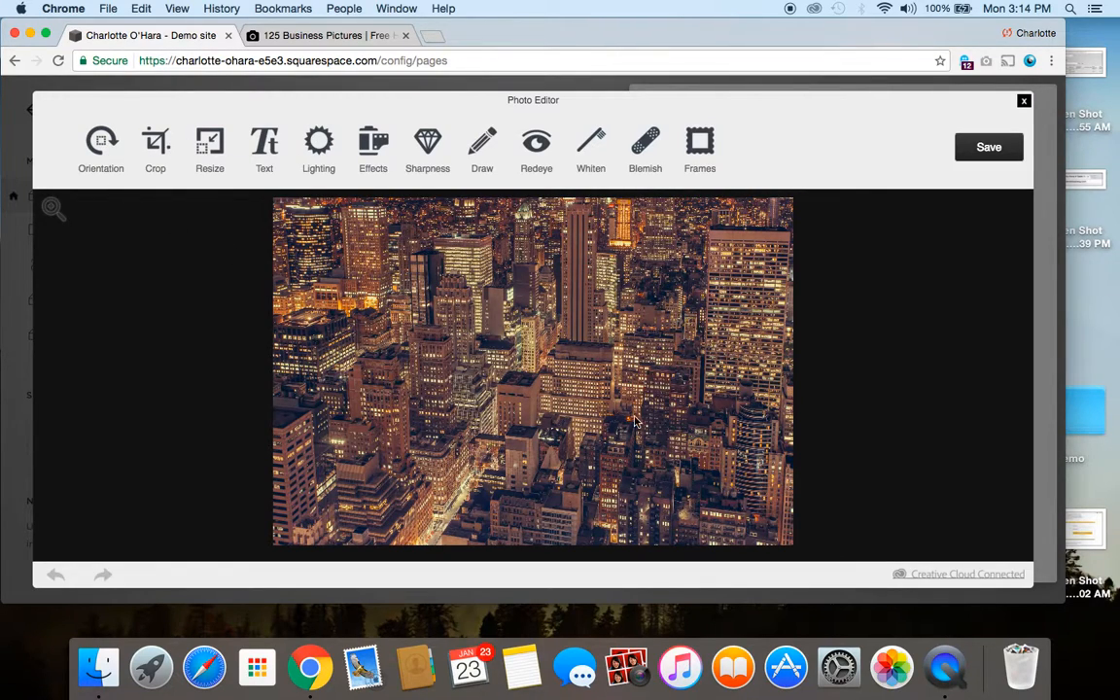
pyautogui.moveTo(666, 263)
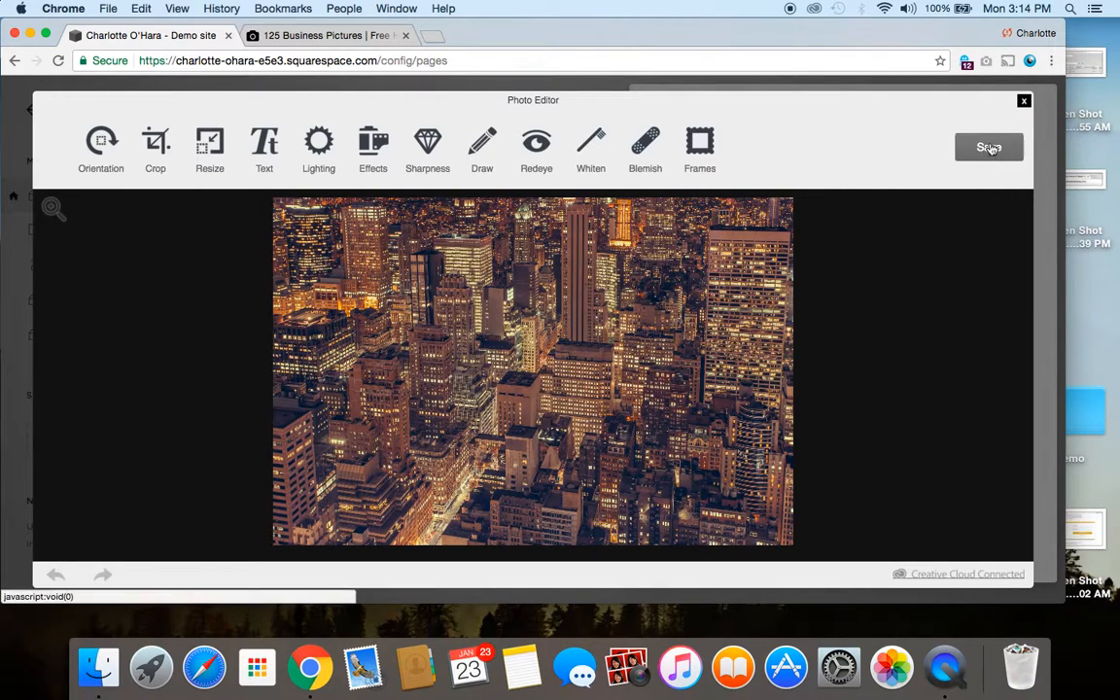
pyautogui.click(989, 147)
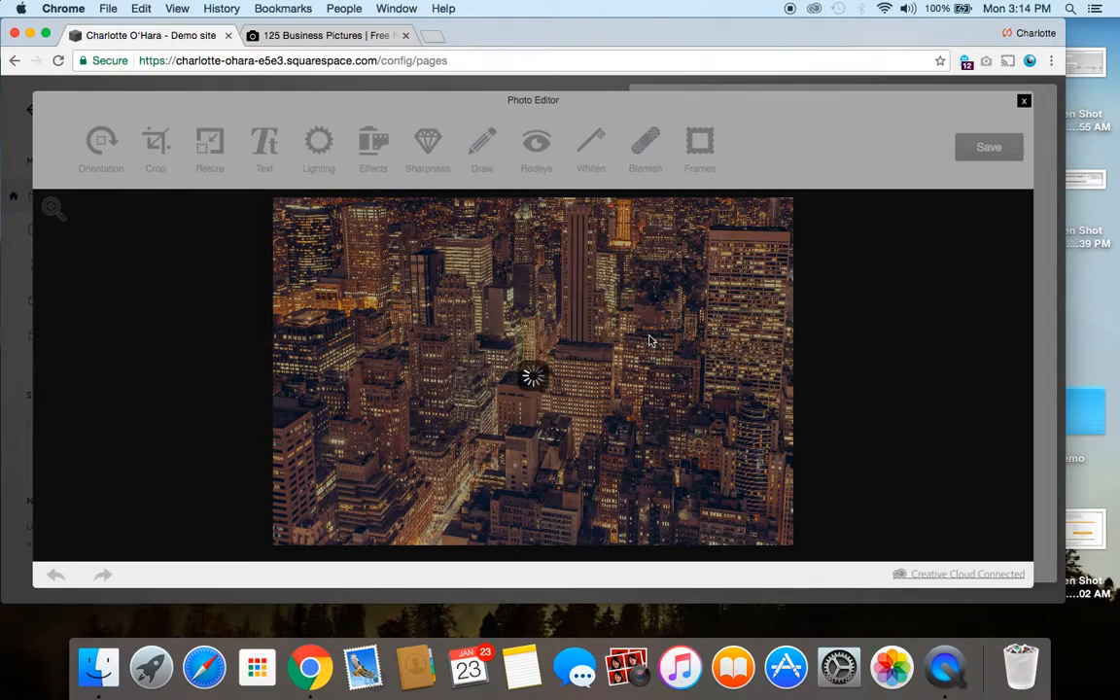
# - Save the Home page settings with the skyline banner image in place
pyautogui.click(1024, 100)
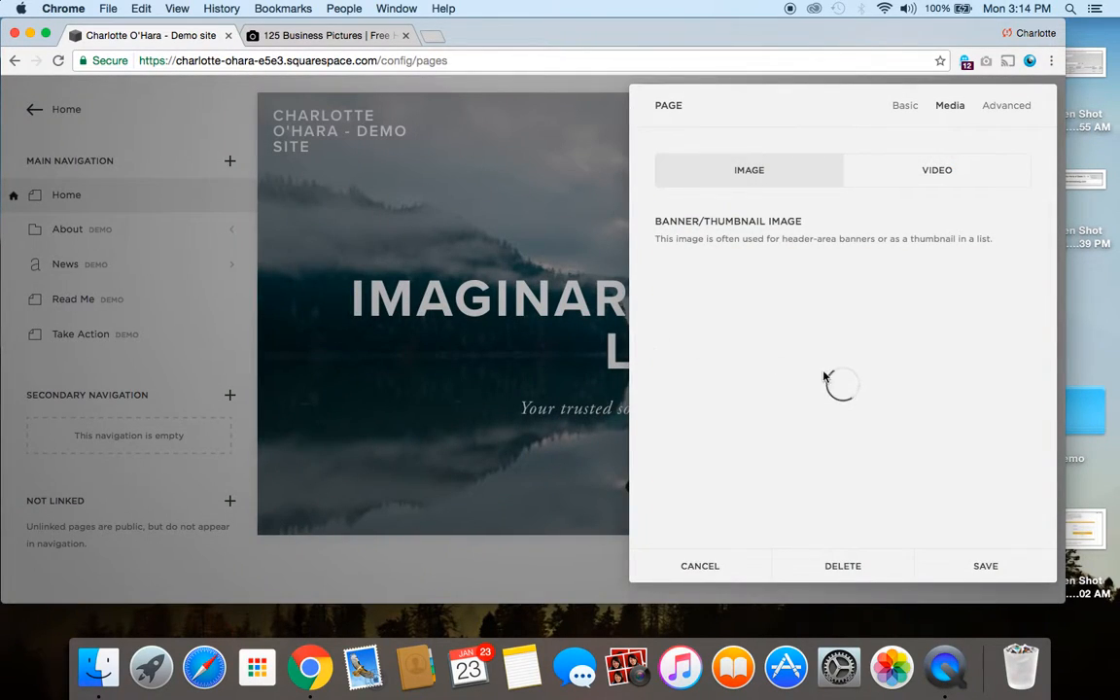
pyautogui.moveTo(840, 369)
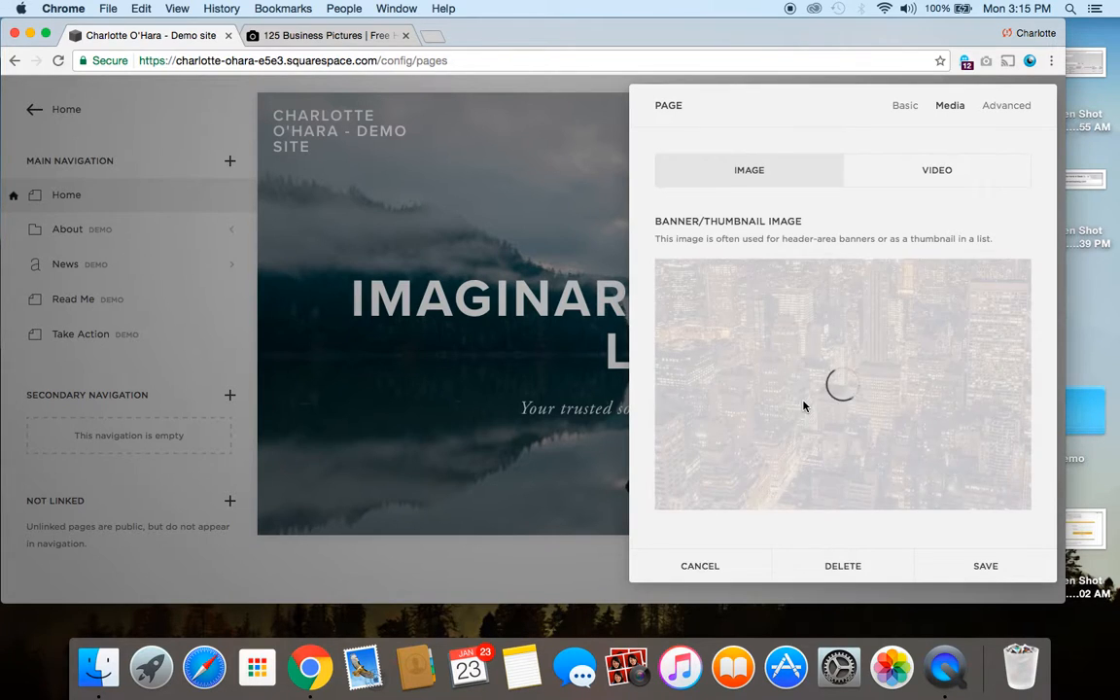
pyautogui.click(984, 564)
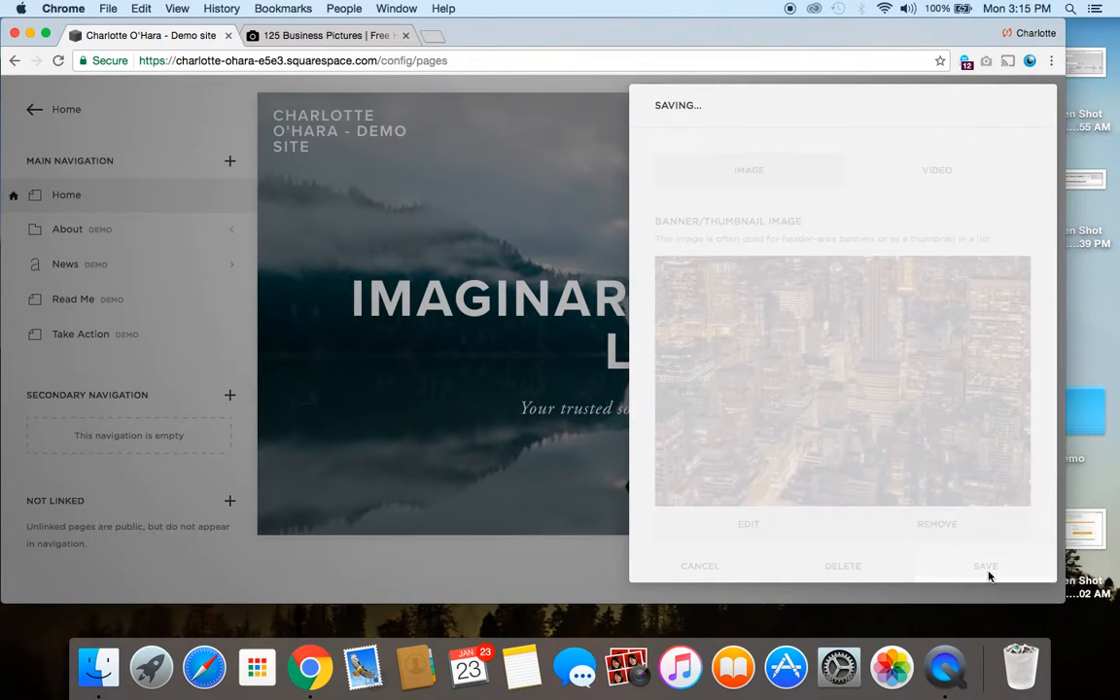